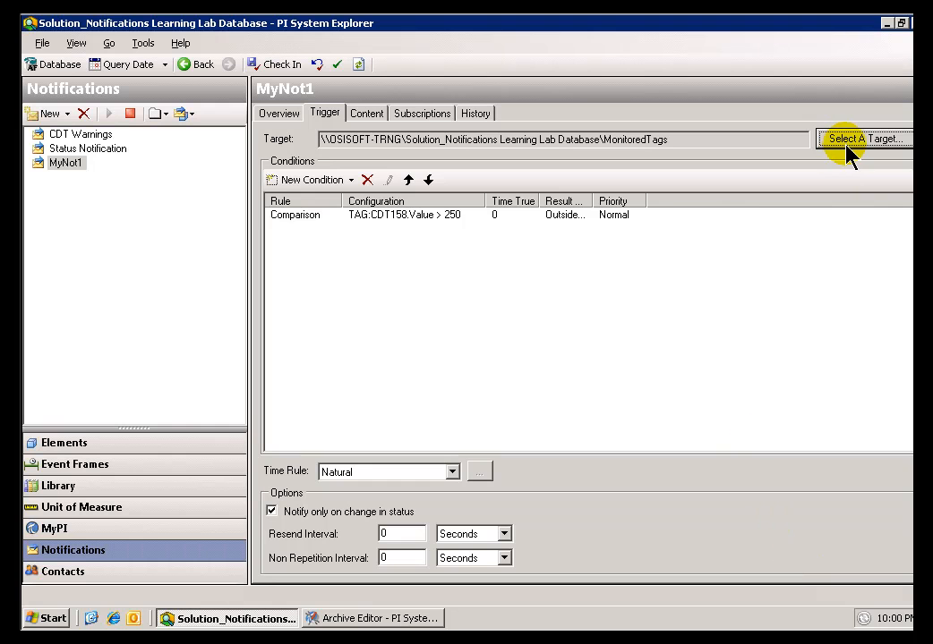
- Dismiss the target picker and switch the connection to the Training Sample database
left_click(862, 137)
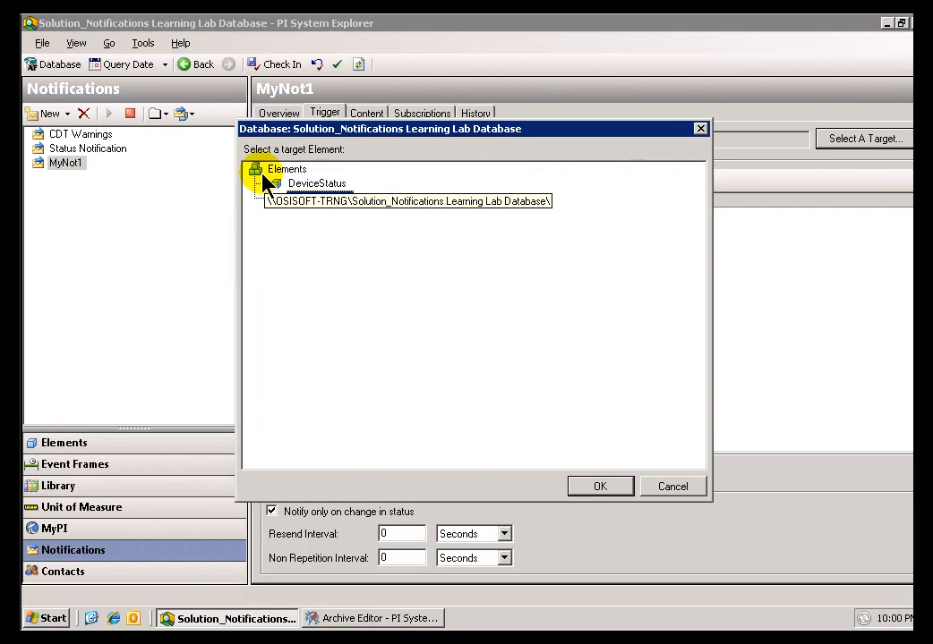
left_click(256, 169)
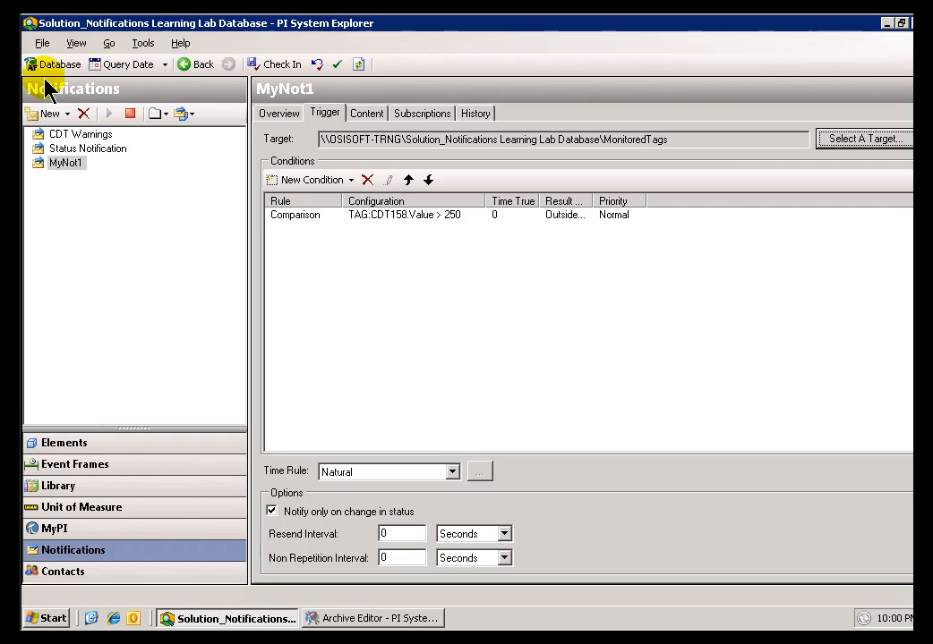
left_click(59, 64)
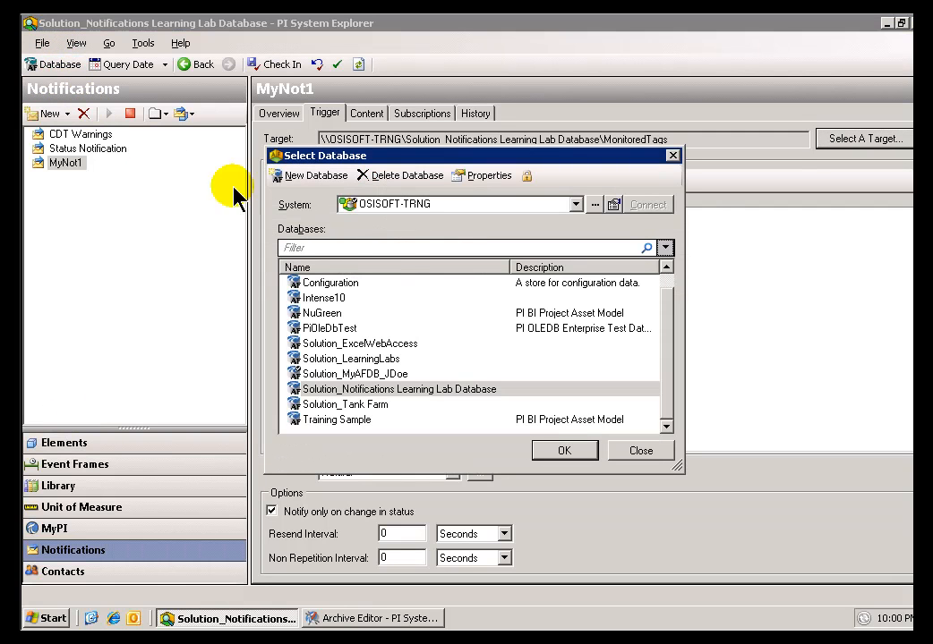
mouse_move(301, 435)
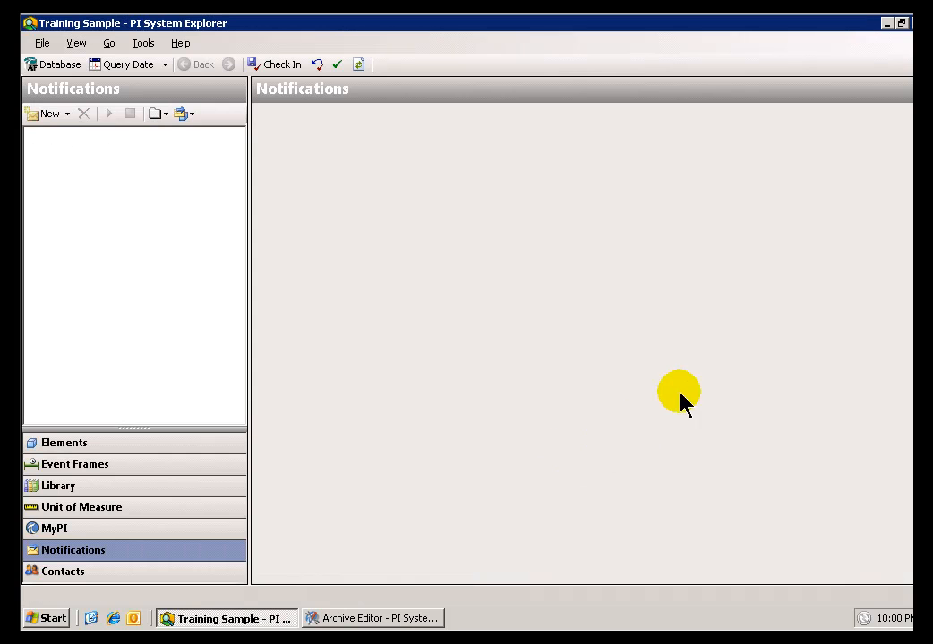
mouse_move(43, 559)
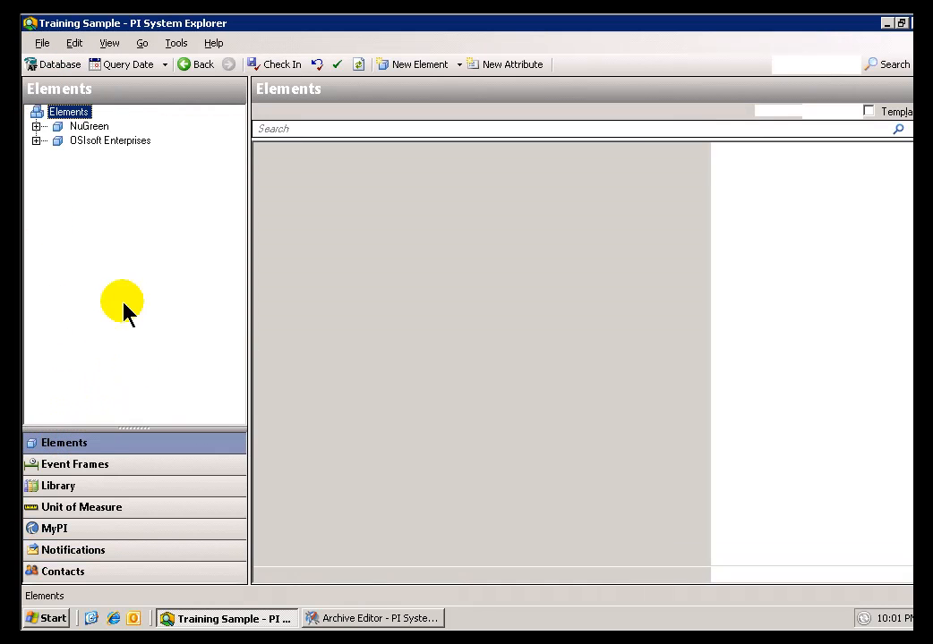
- Browse the OSIsoft Enterprises element branch, then return to the empty notifications list
left_click(37, 140)
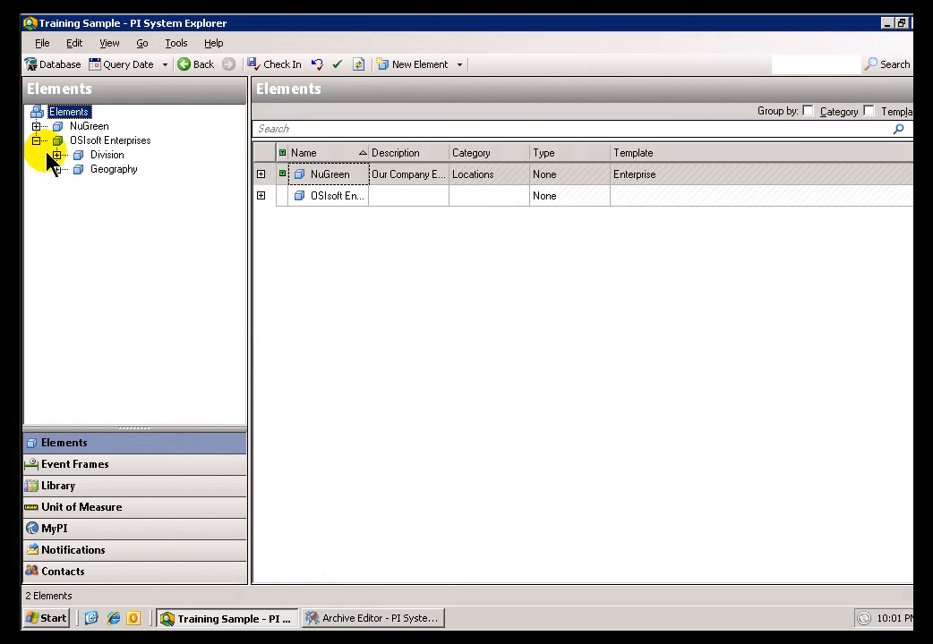
left_click(36, 140)
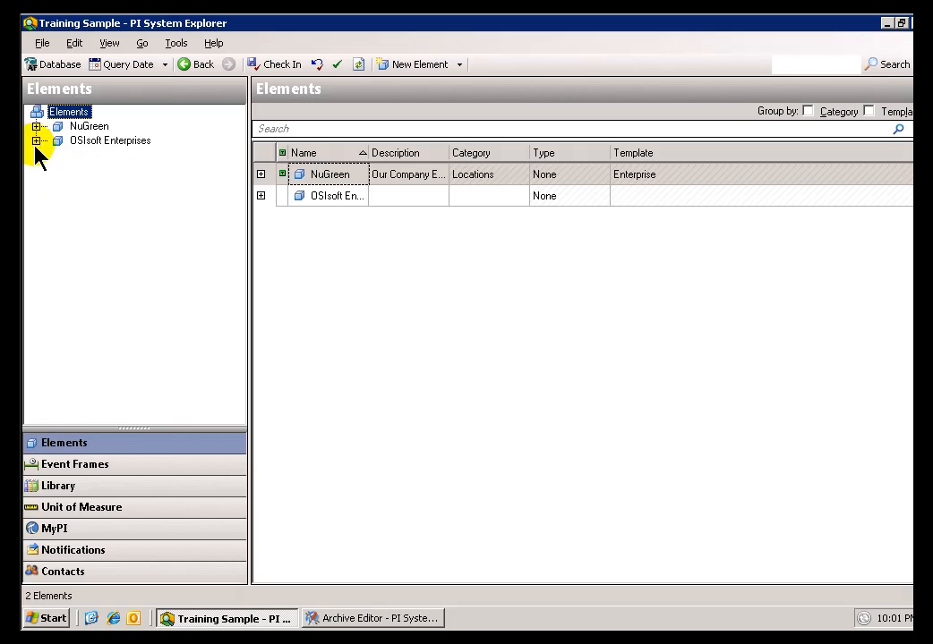
left_click(72, 549)
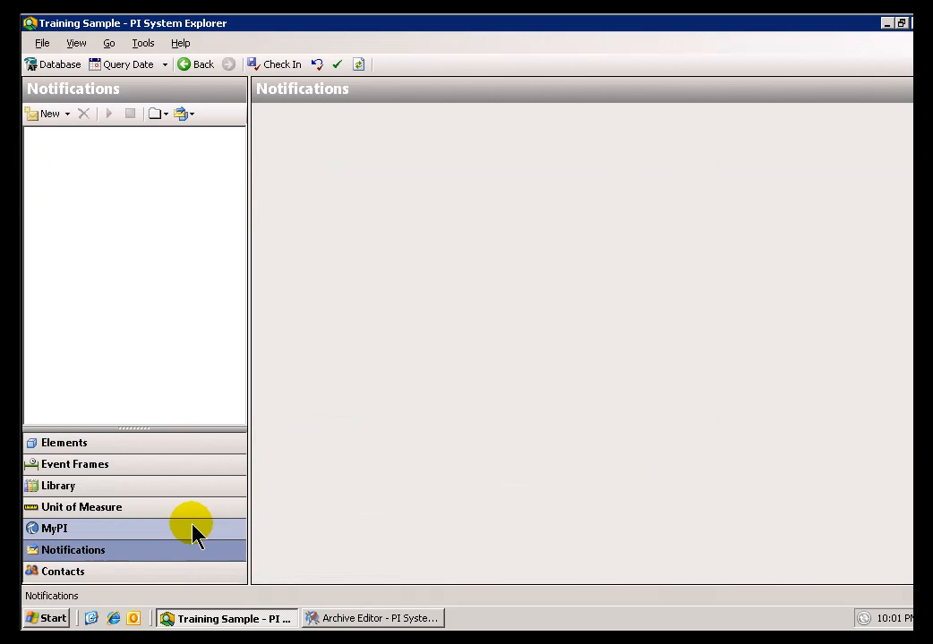
mouse_move(108, 563)
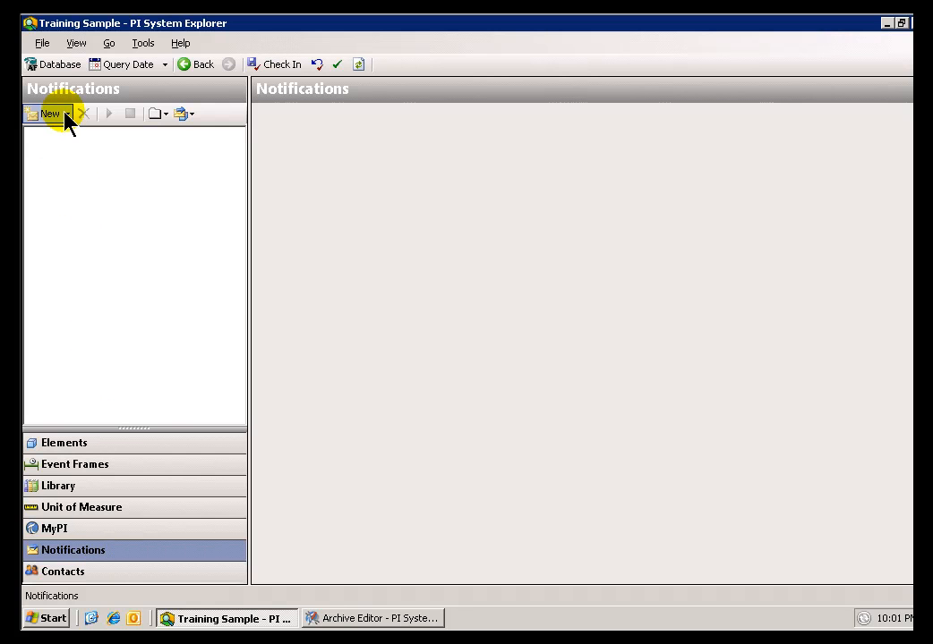
- Create a new blank notification and start choosing its target under OSIsoft Enterprises > Houston
left_click(50, 114)
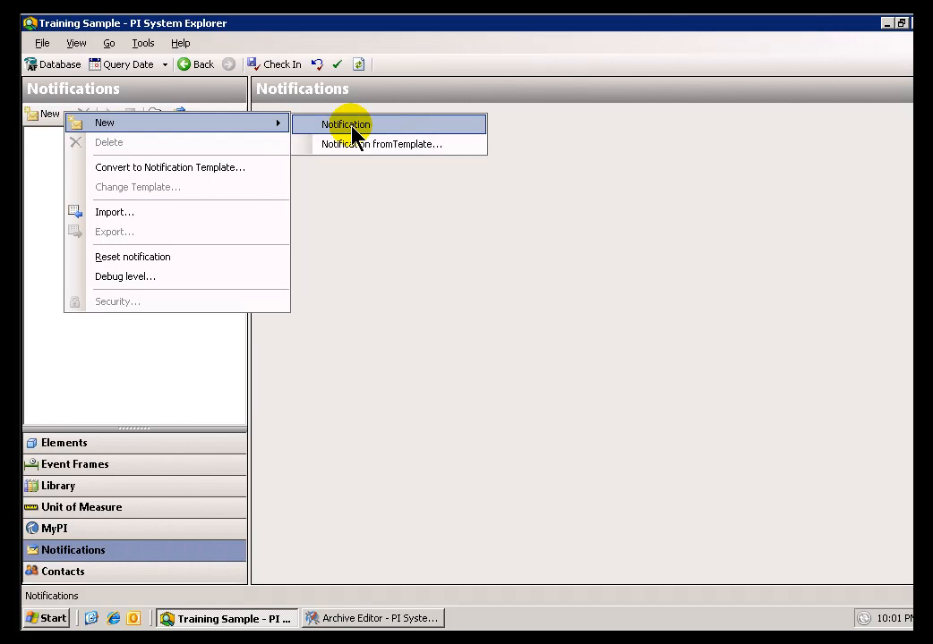
left_click(345, 125)
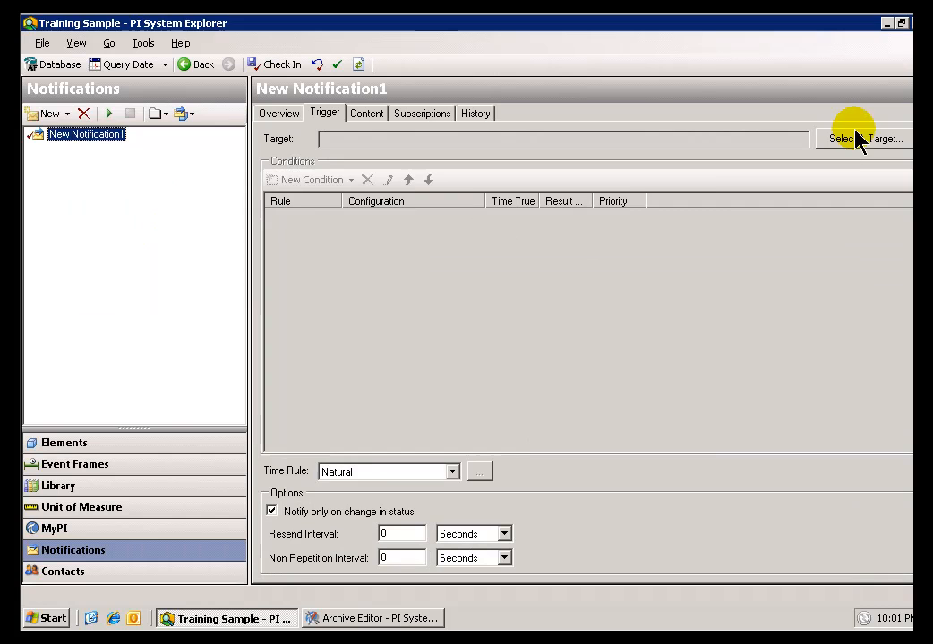
left_click(863, 138)
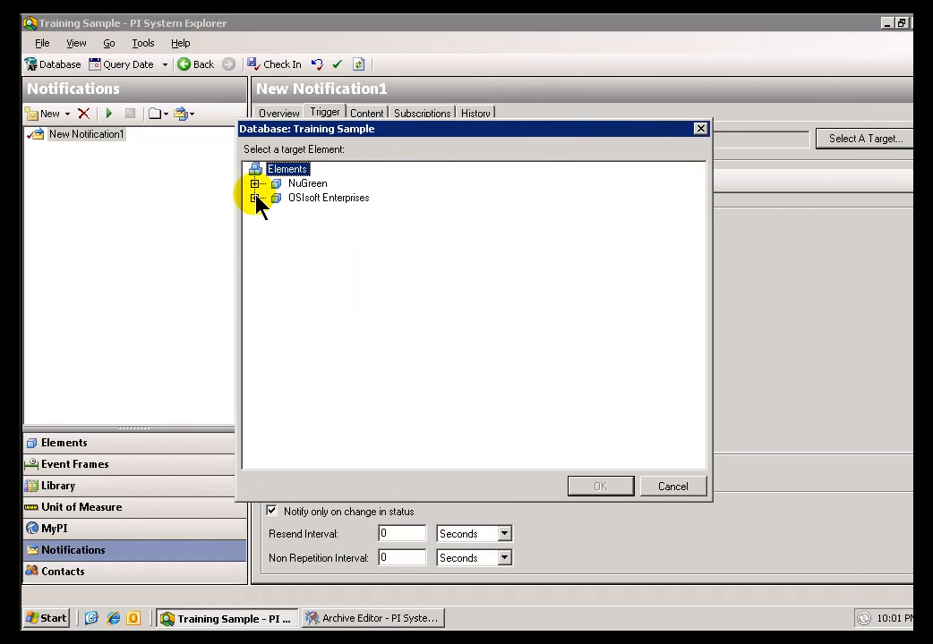
left_click(256, 197)
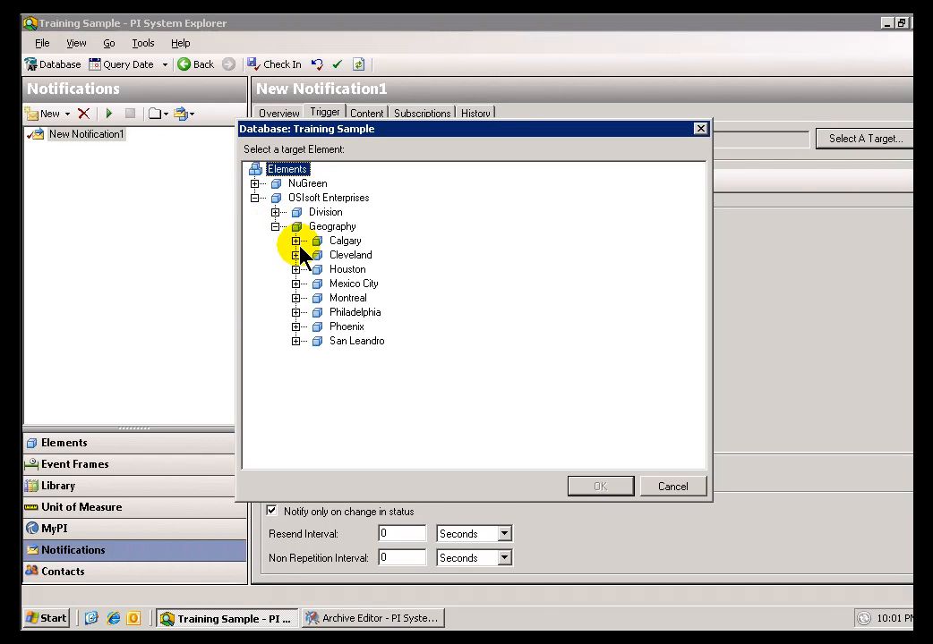
left_click(297, 269)
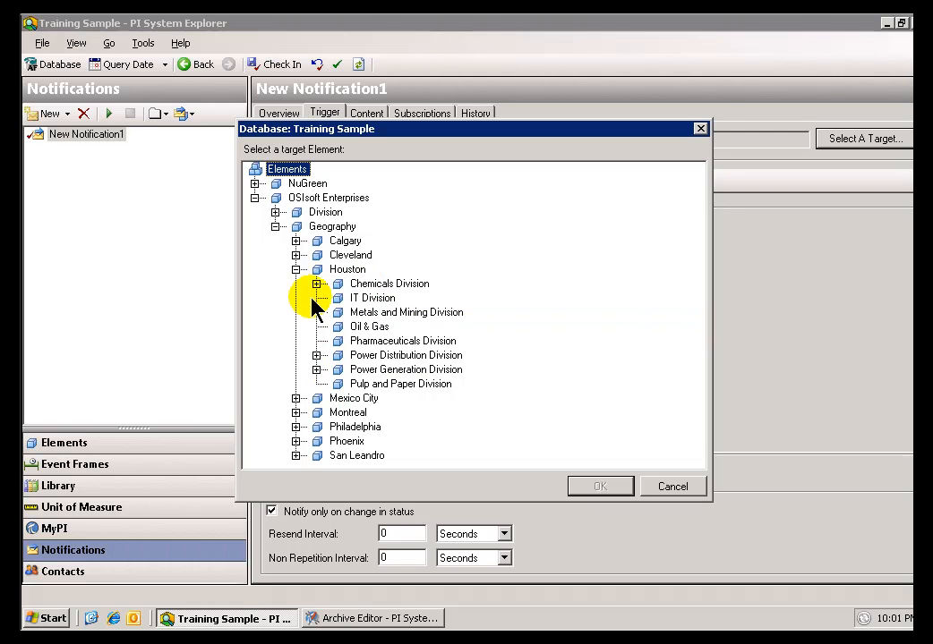
mouse_move(301, 279)
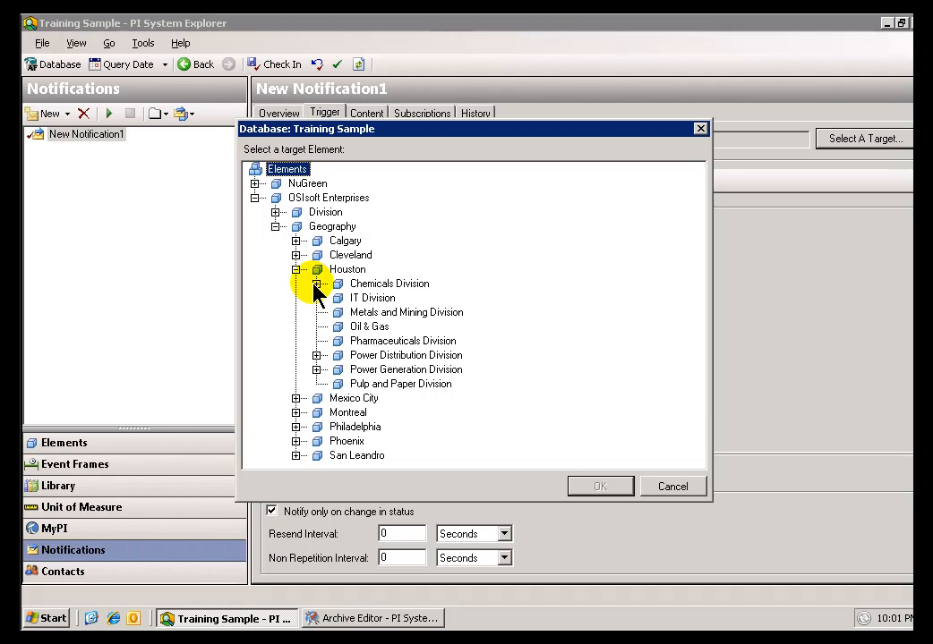
- Drill through Chemicals Division to the tanks and confirm HOU Tank 001 as the target
left_click(318, 283)
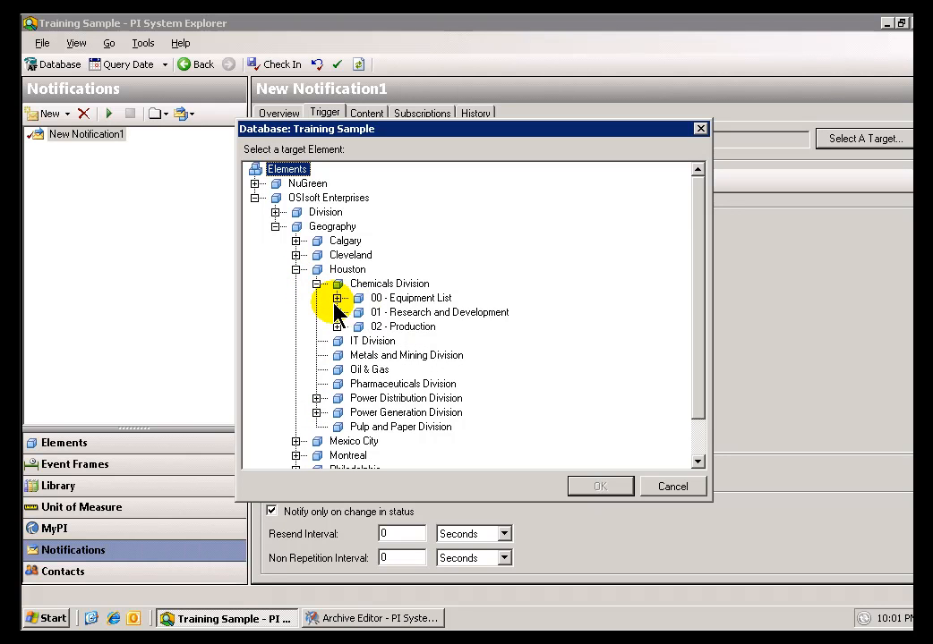
left_click(337, 297)
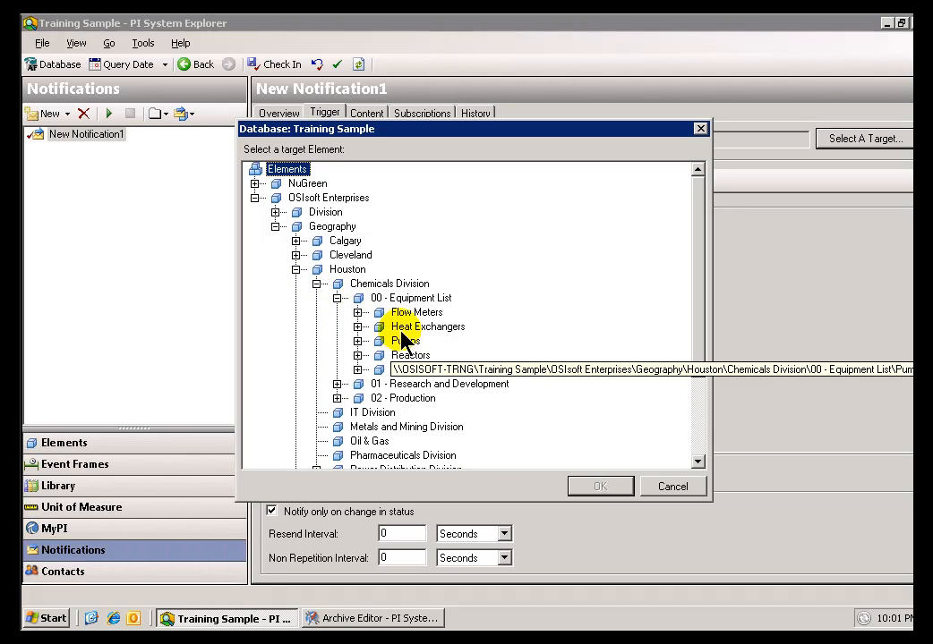
left_click(426, 326)
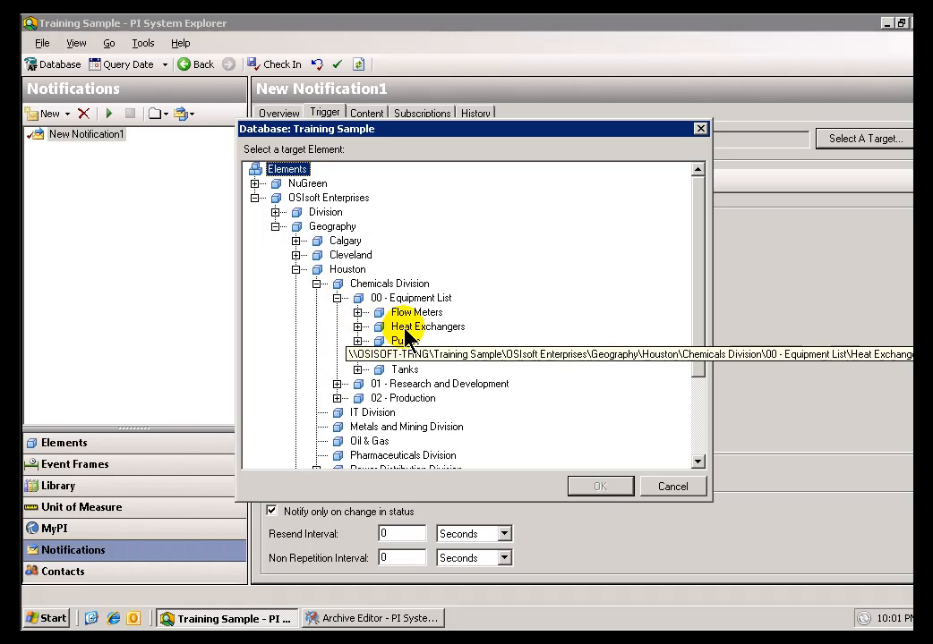
left_click(404, 340)
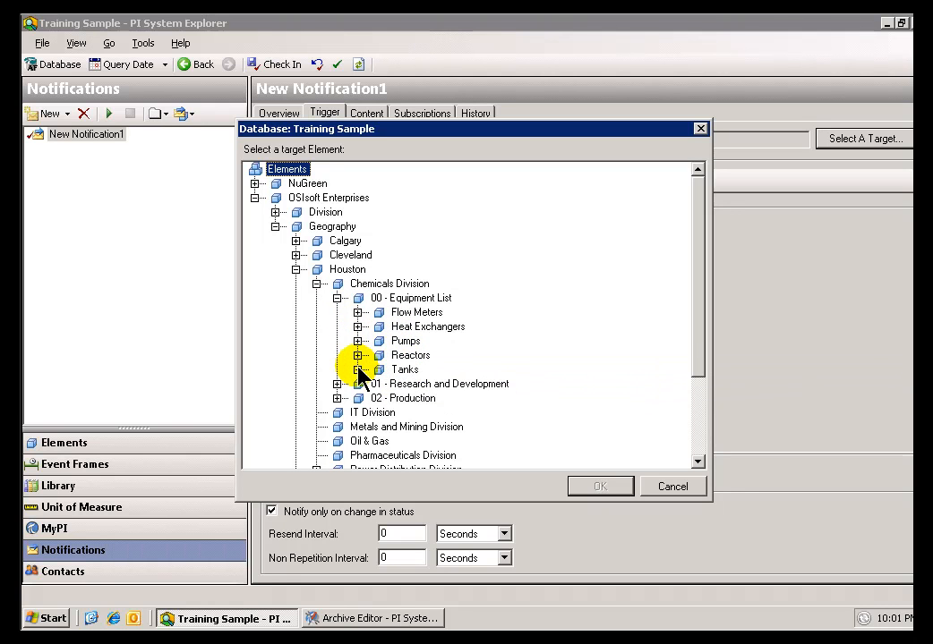
left_click(444, 440)
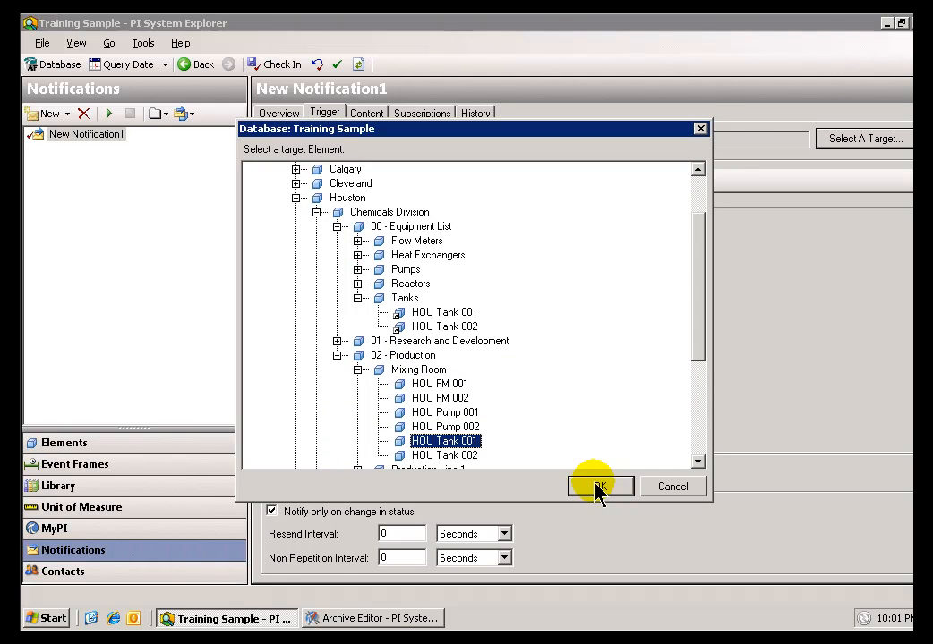
left_click(598, 487)
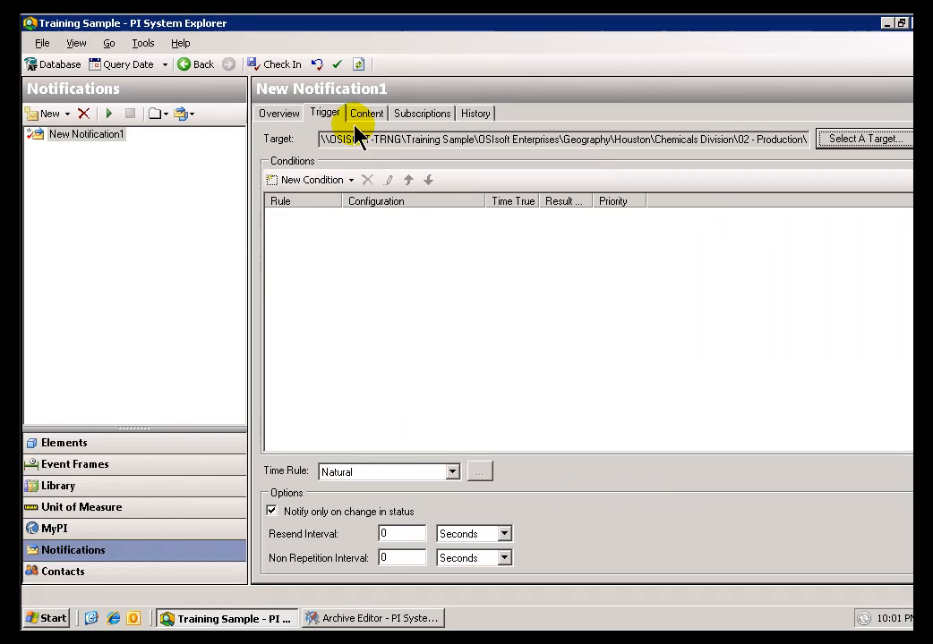
left_click(311, 179)
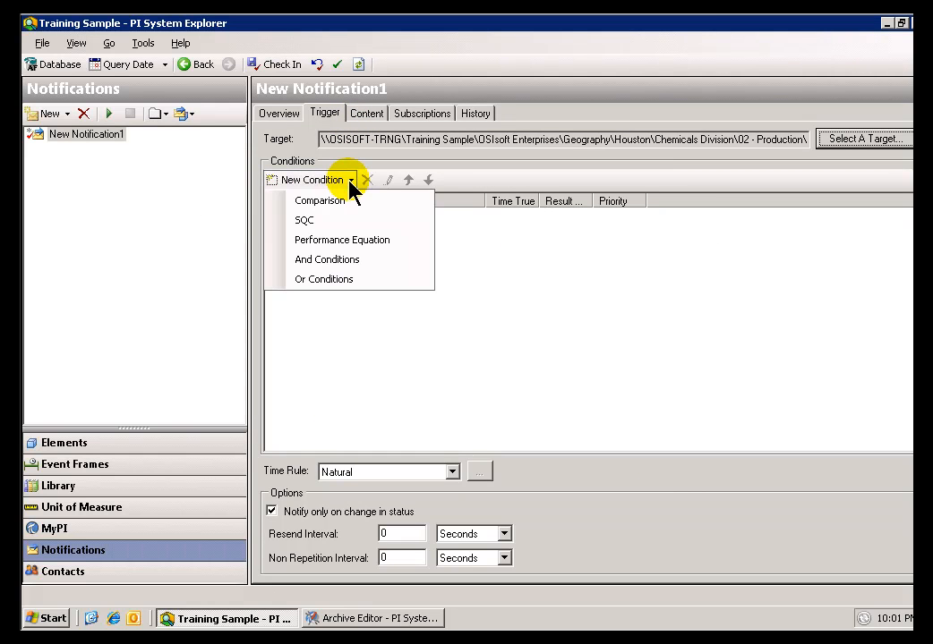
left_click(318, 201)
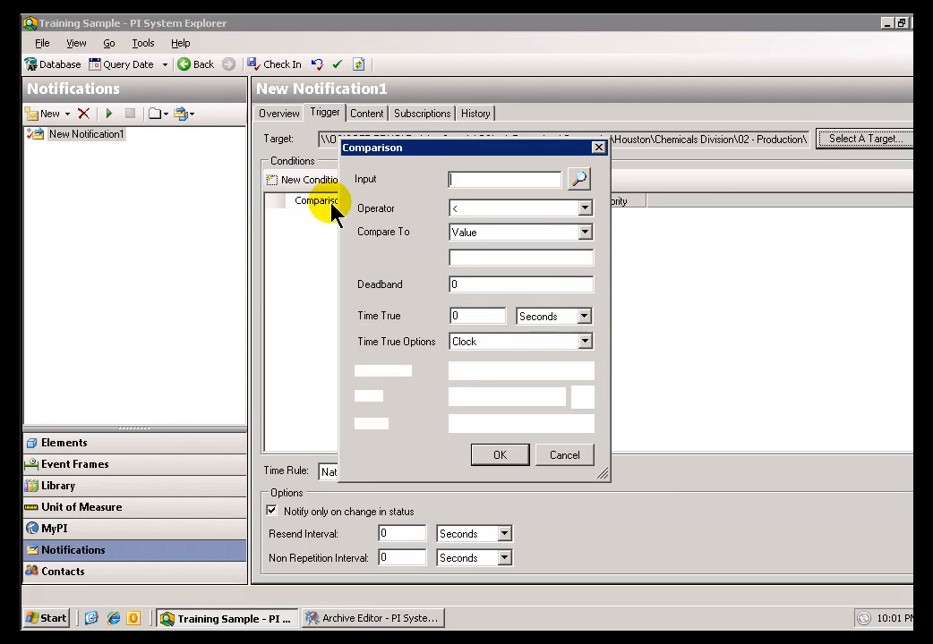
left_click(578, 179)
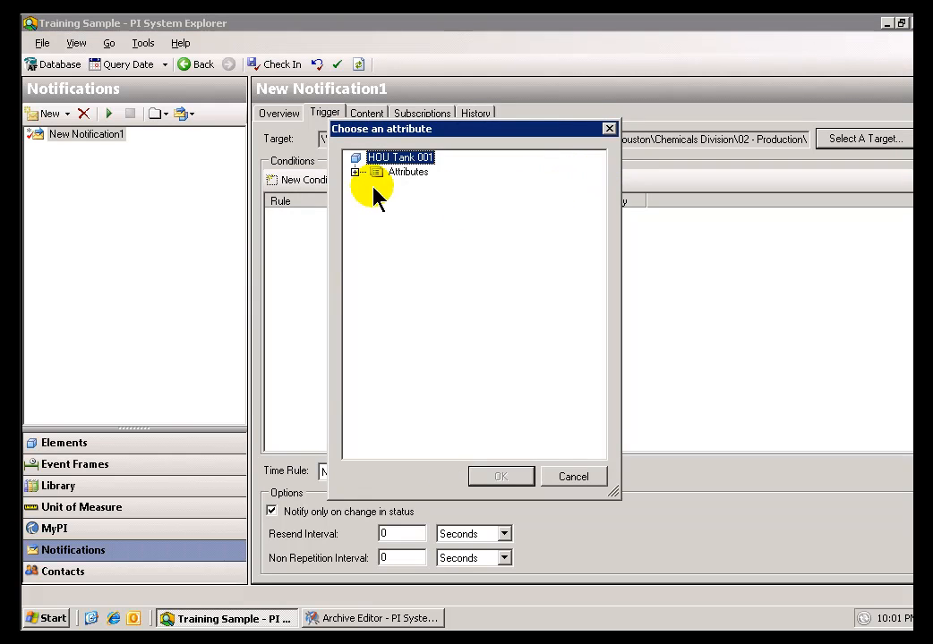
left_click(356, 172)
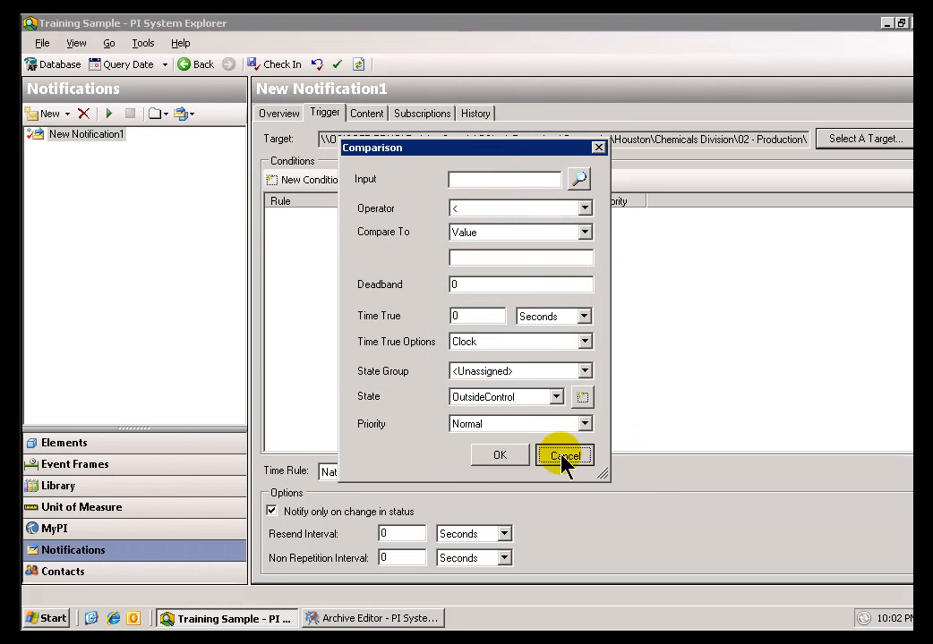
left_click(564, 456)
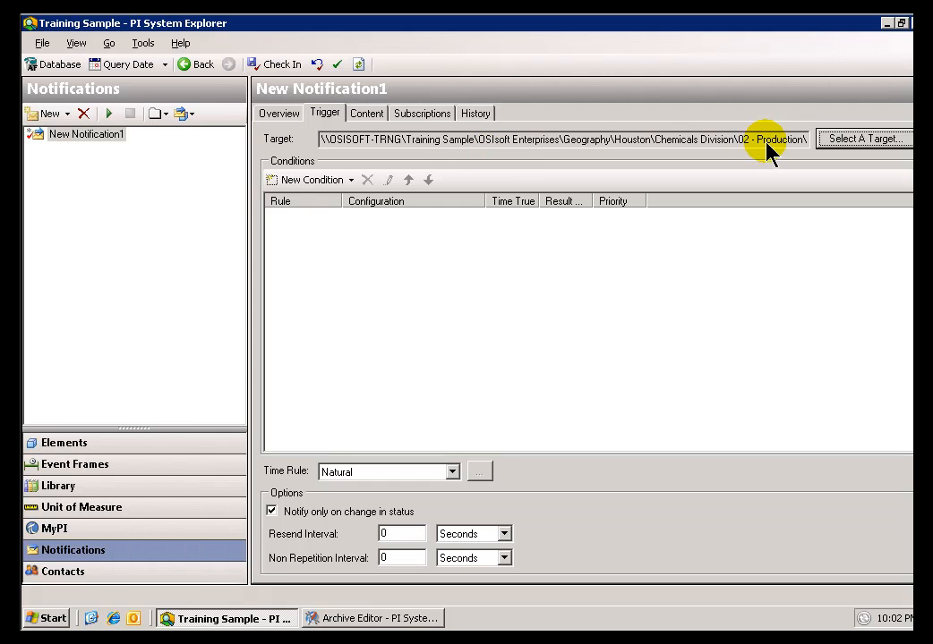
mouse_move(310, 230)
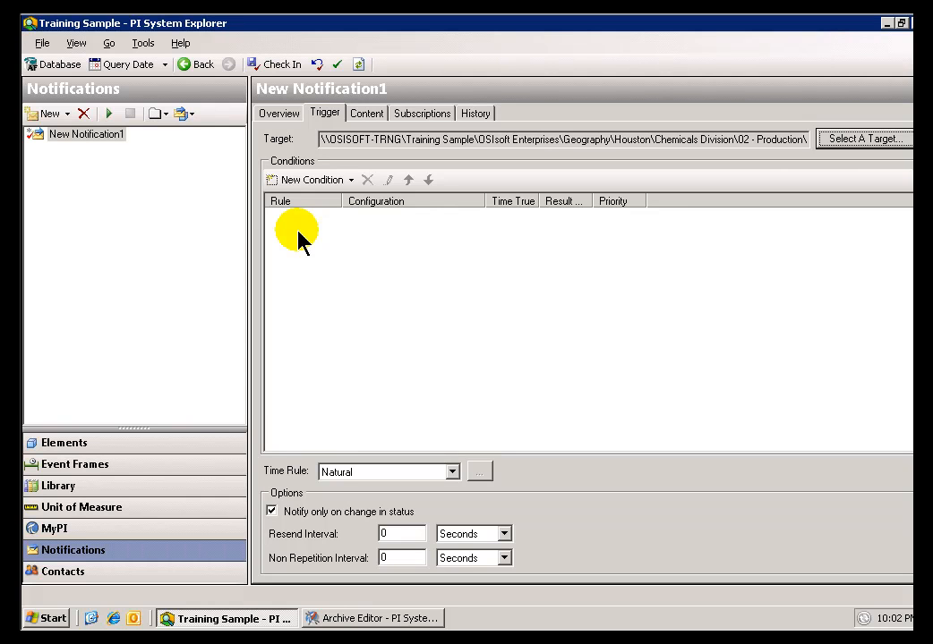
mouse_move(68, 555)
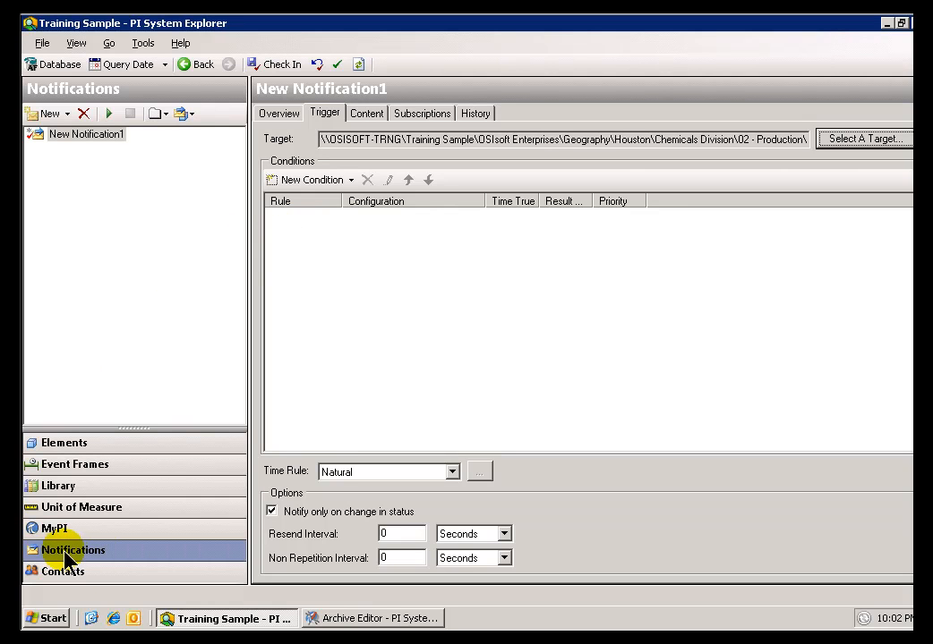
mouse_move(68, 550)
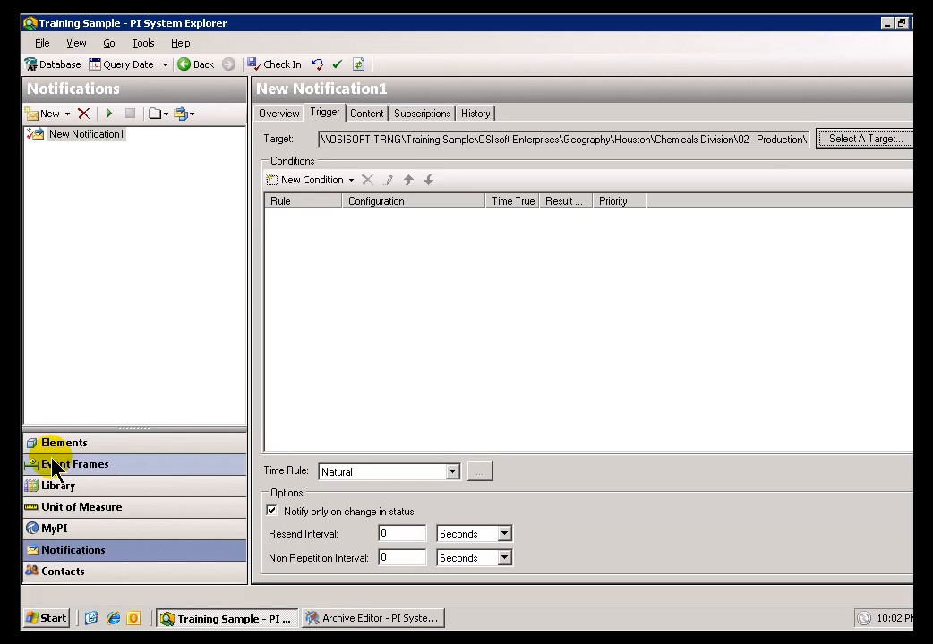
- Expand NuGreen and OSIsoft Enterprises in the element hierarchy to show their locations
left_click(64, 442)
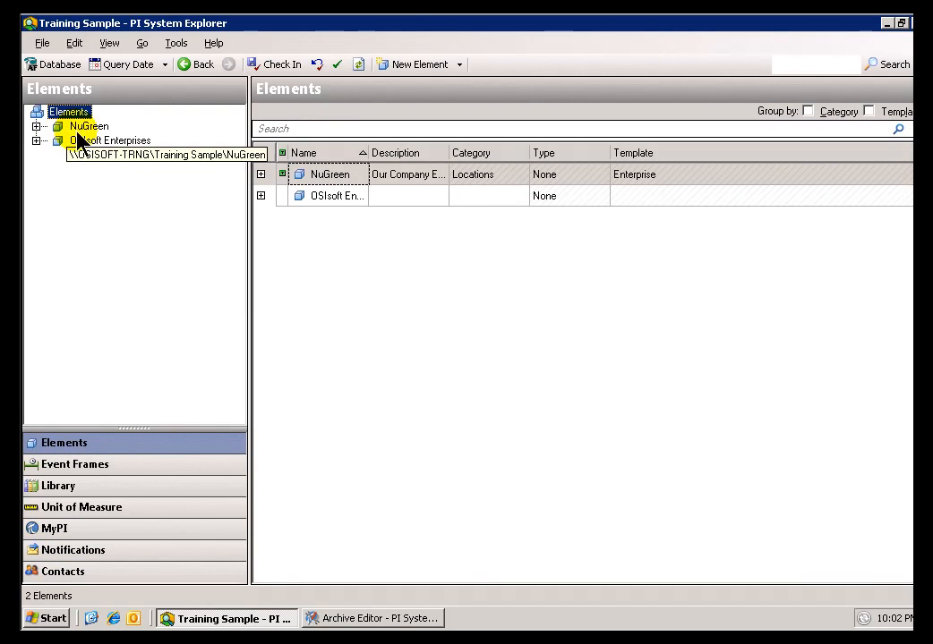
mouse_move(32, 150)
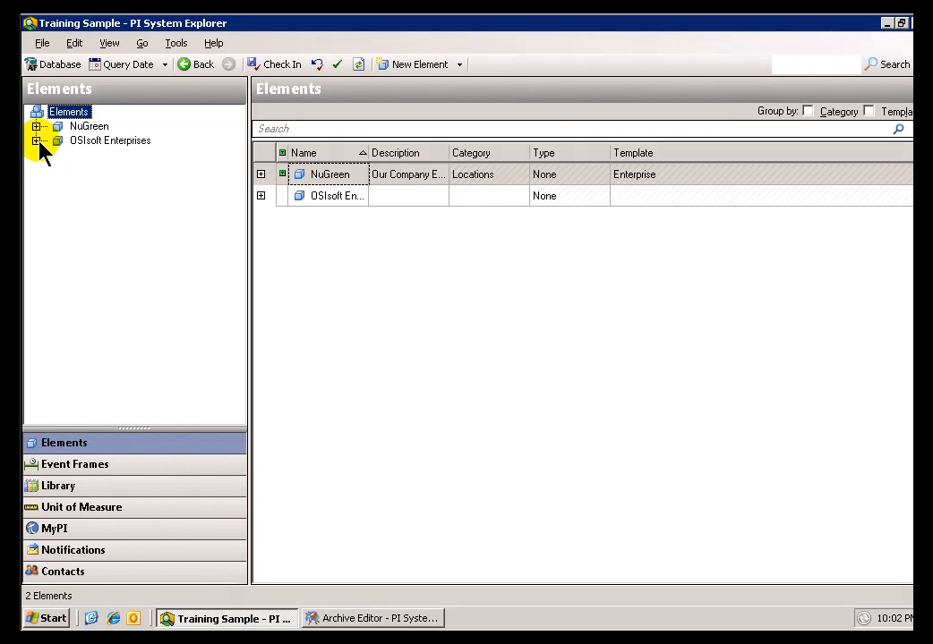
left_click(57, 139)
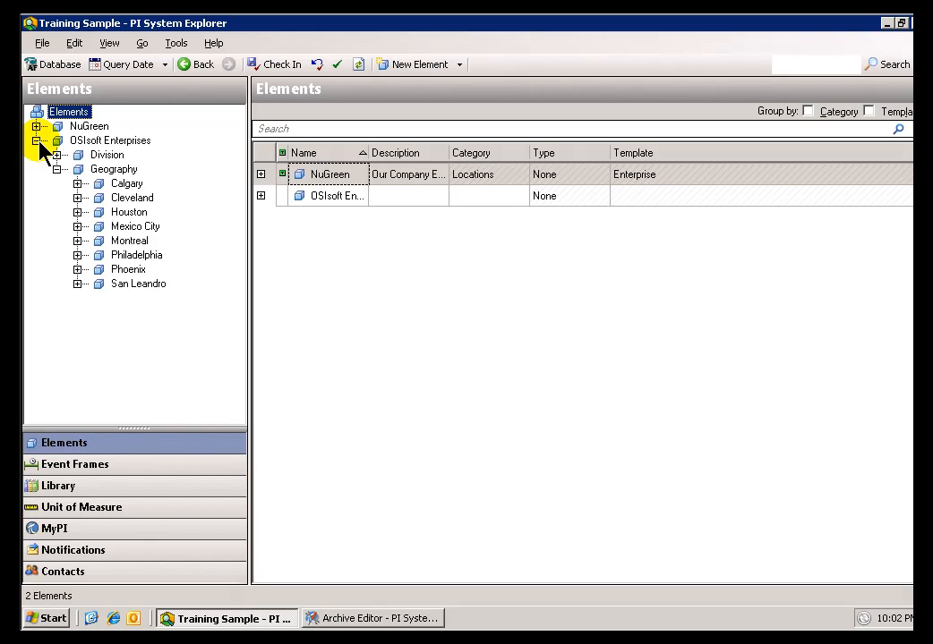
left_click(36, 125)
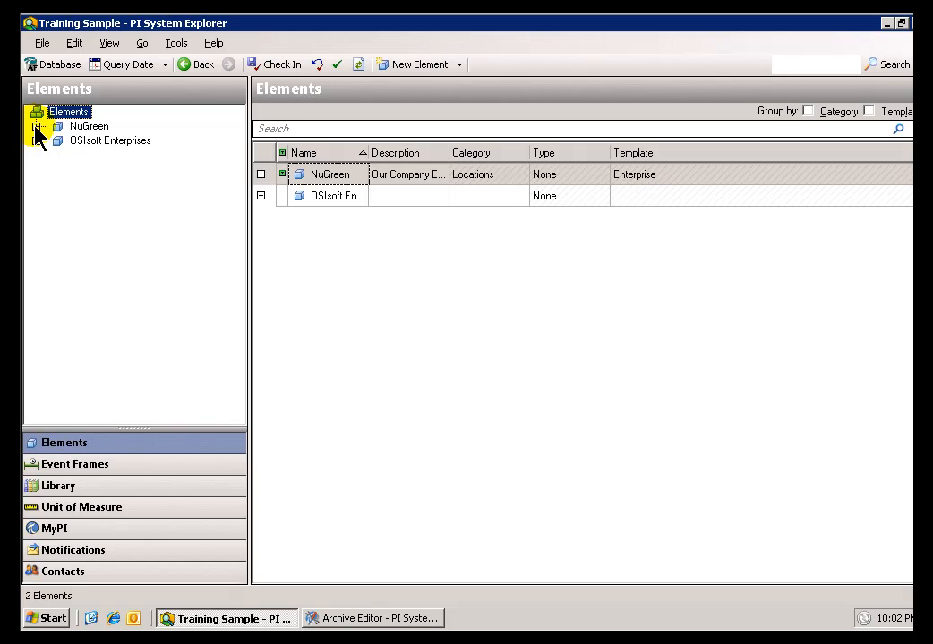
left_click(57, 125)
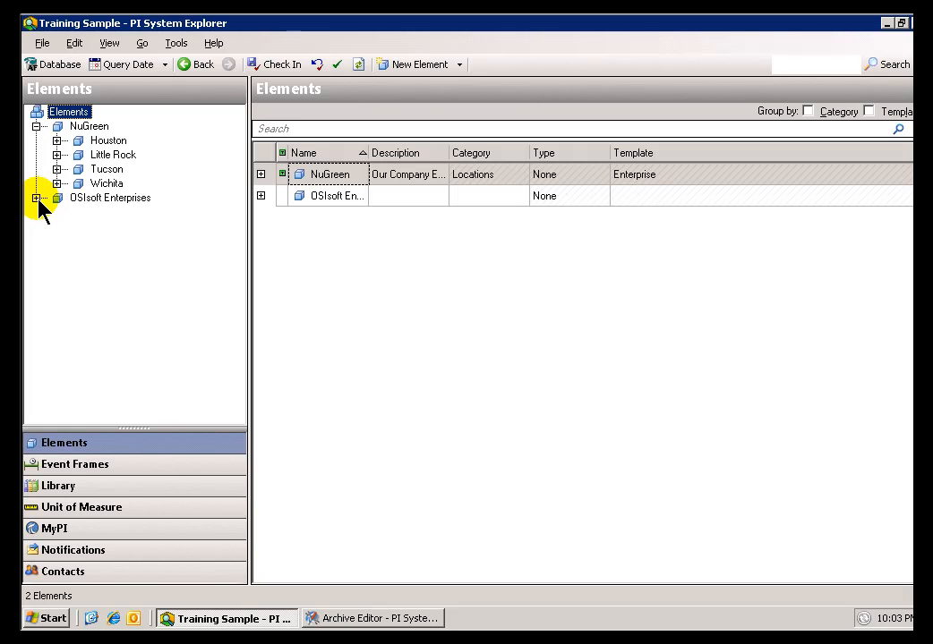
left_click(36, 197)
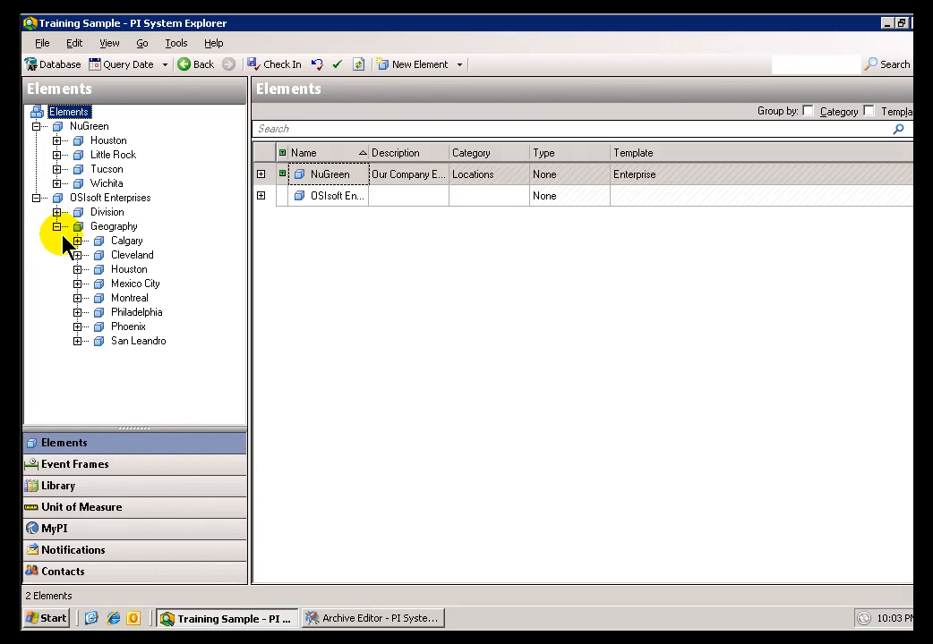
mouse_move(82, 347)
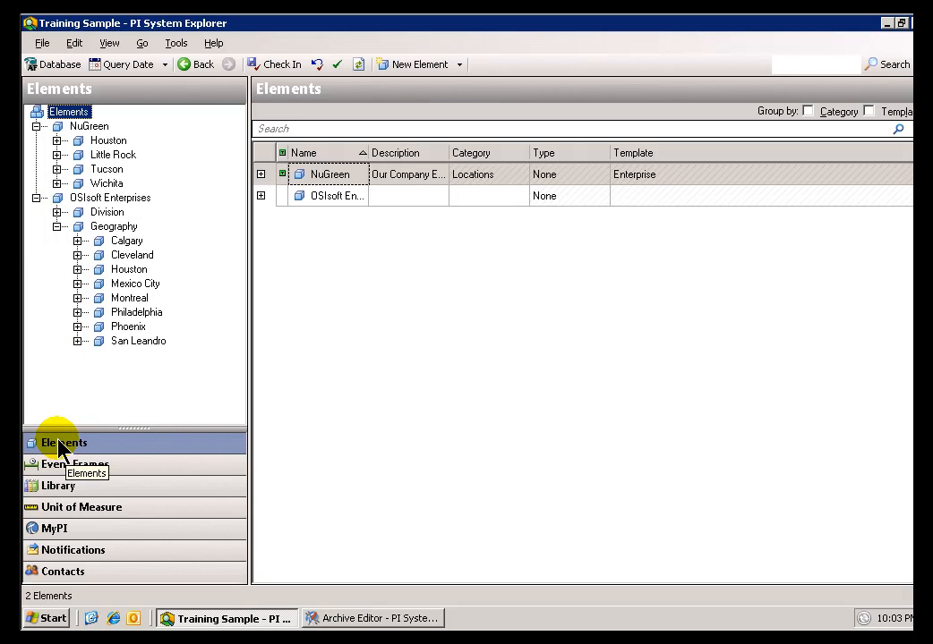
- Return to New Notification1 and list HOU Tank 001's attributes for the comparison condition's input
left_click(73, 550)
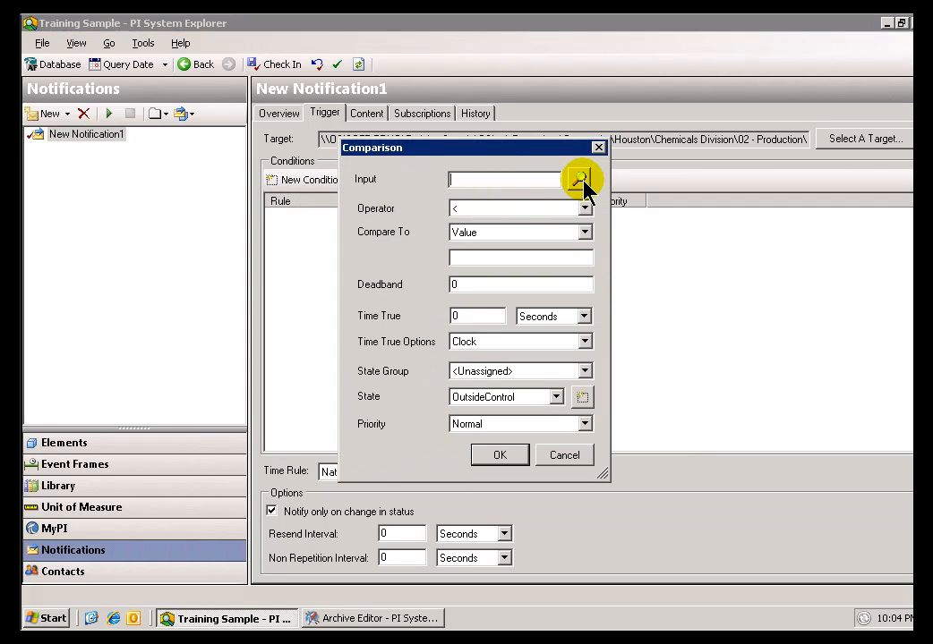
left_click(580, 179)
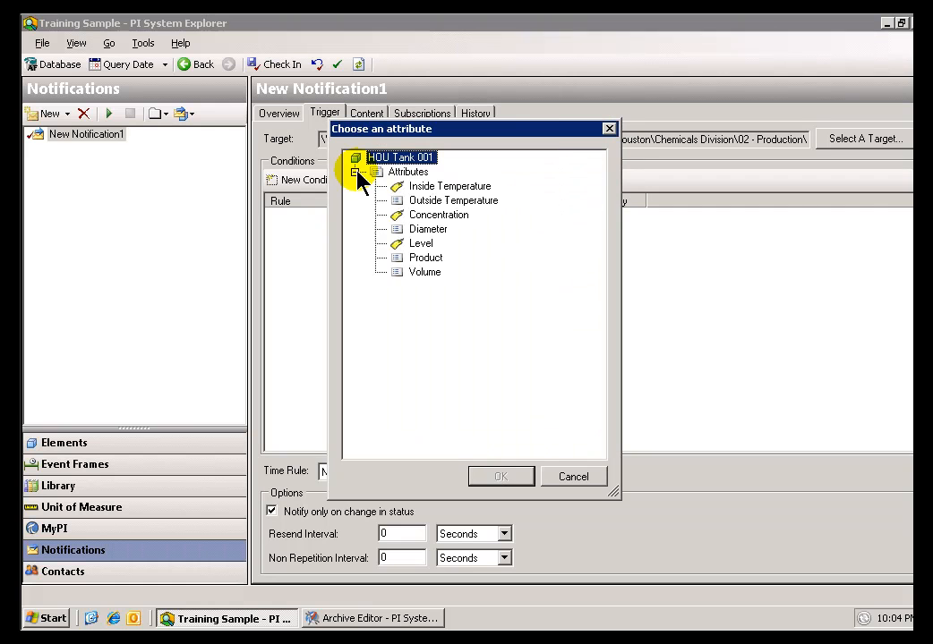